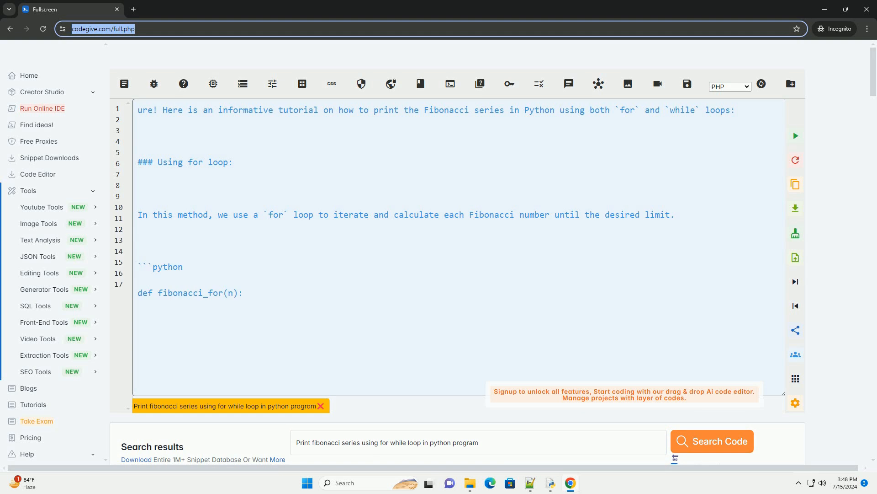
scroll("down", 3)
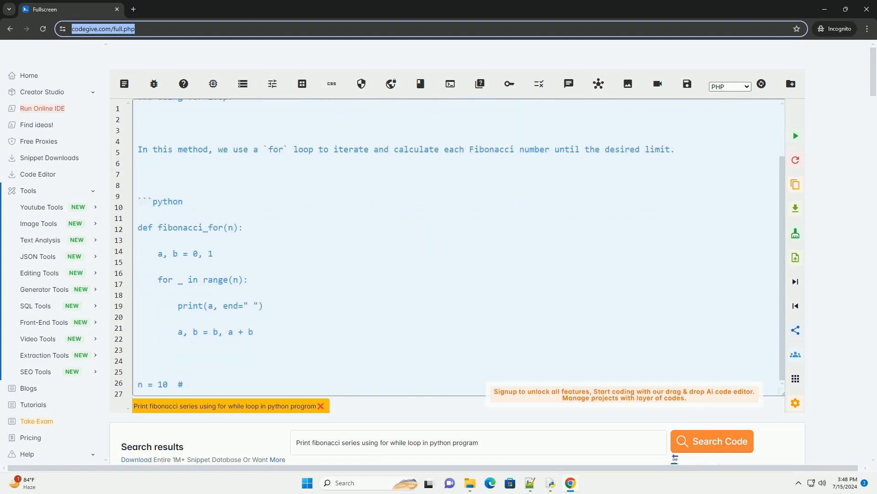
scroll("down", 3)
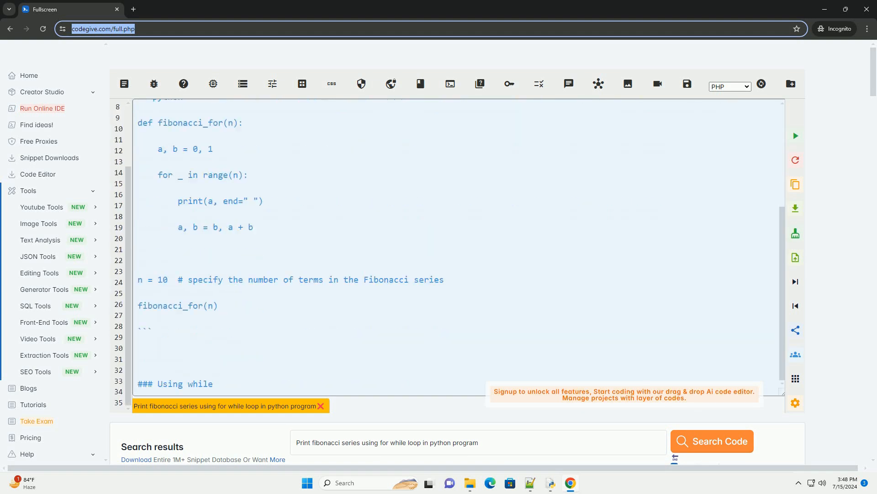
scroll("down", 3)
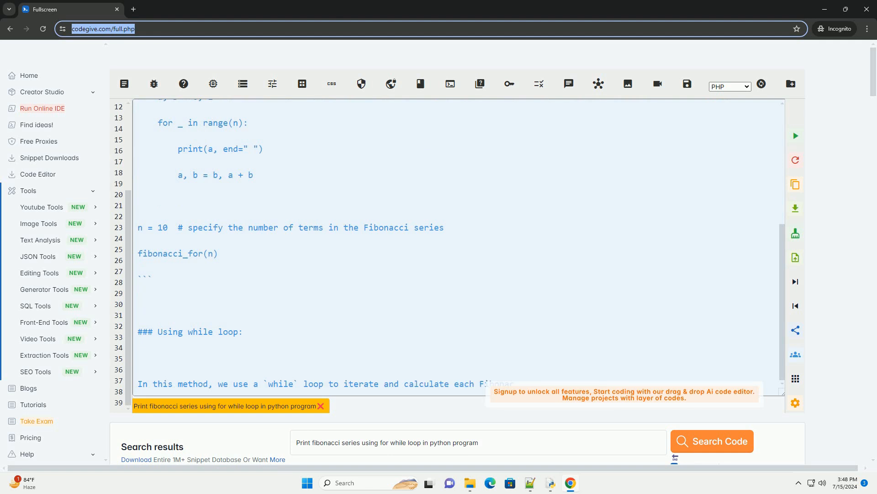
scroll("down", 3)
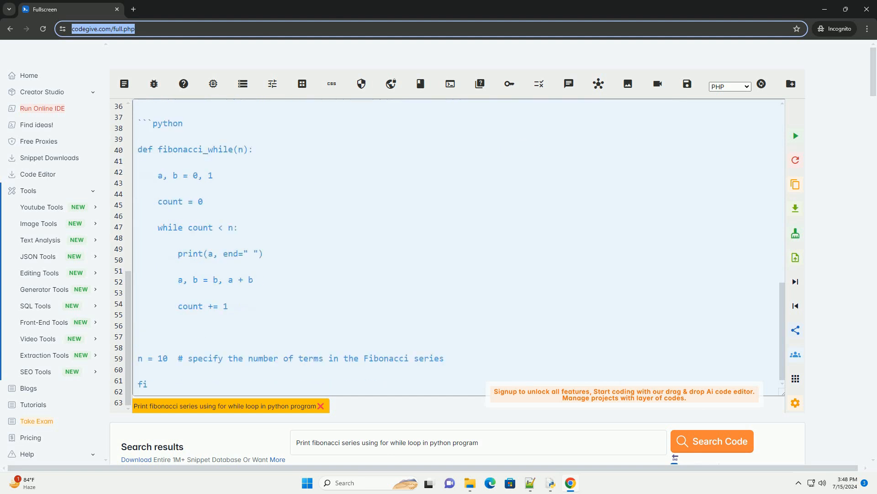
scroll("down", 3)
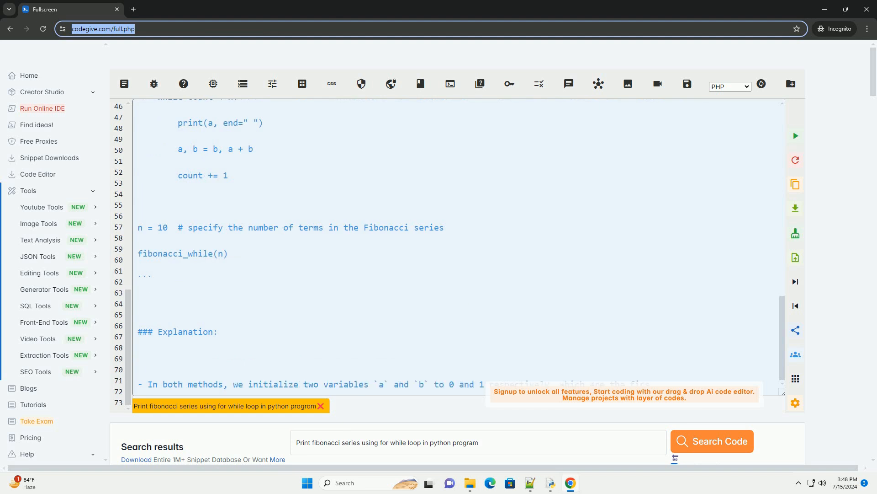
scroll("down", 3)
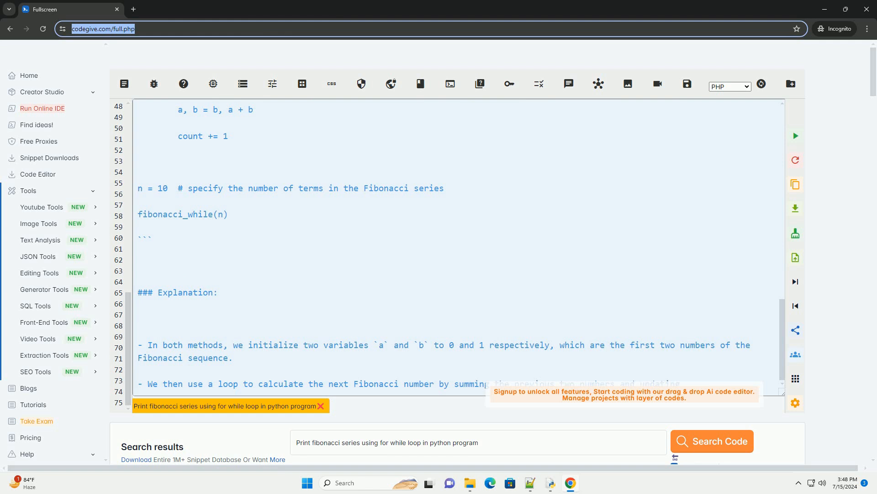
scroll("down", 3)
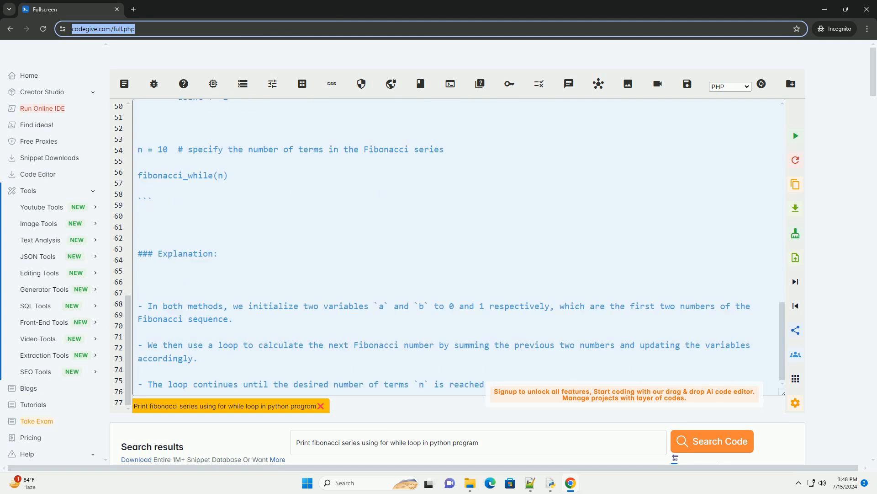
scroll("down", 3)
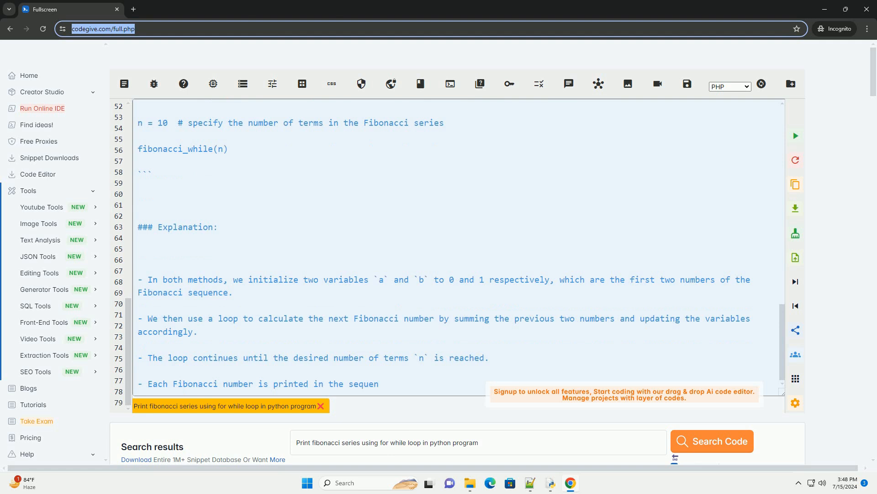
scroll("down", 3)
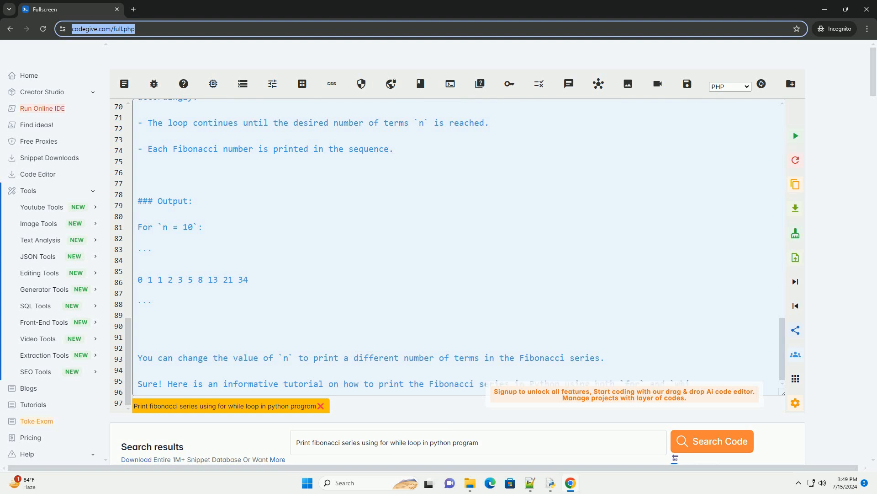
scroll("down", 3)
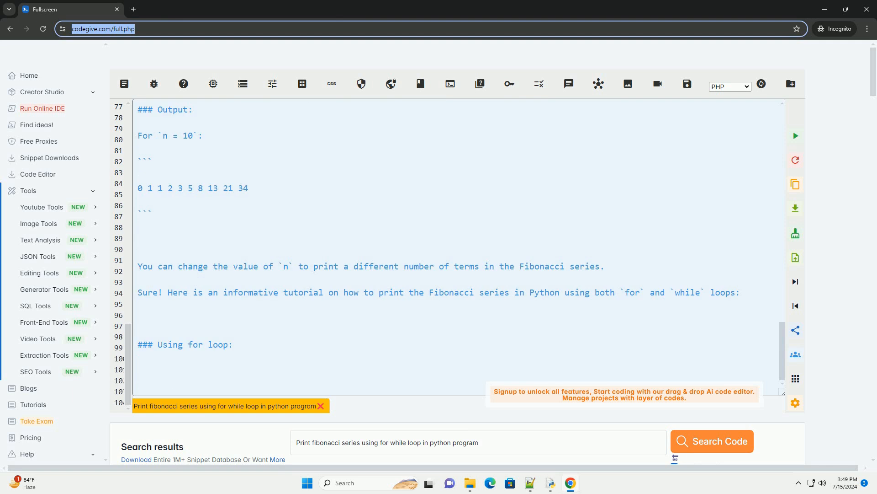
scroll("down", 3)
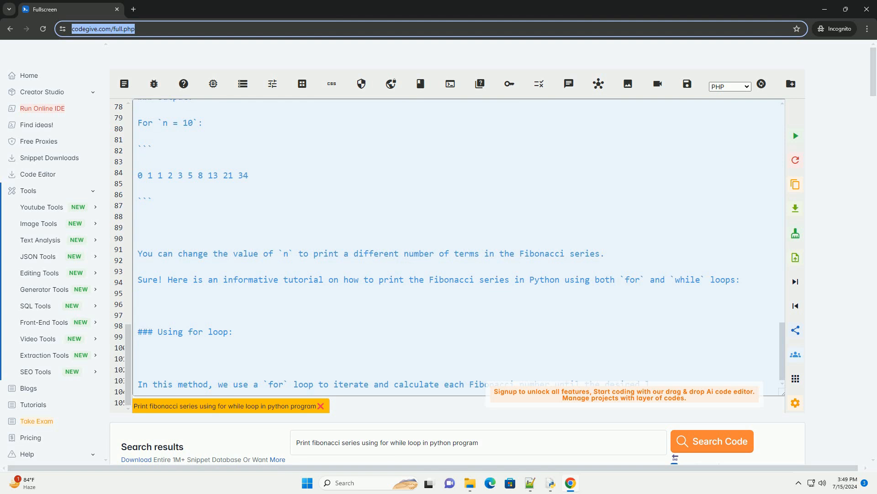
scroll("down", 3)
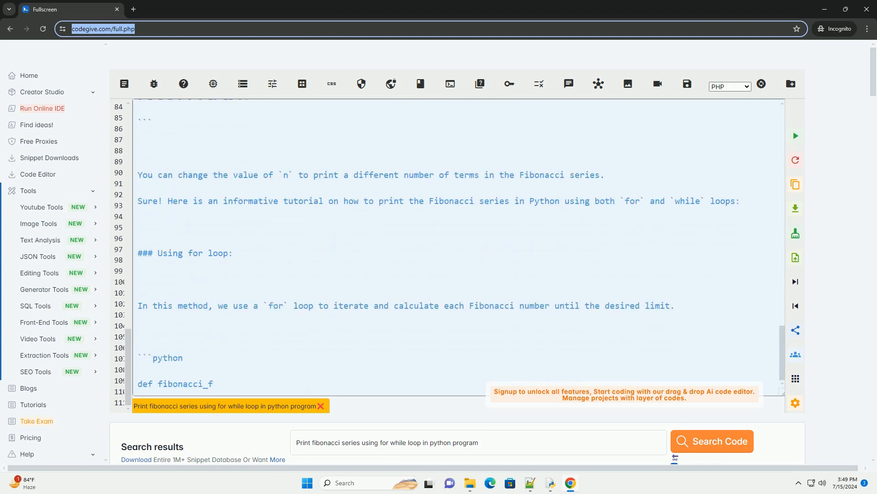
scroll("down", 3)
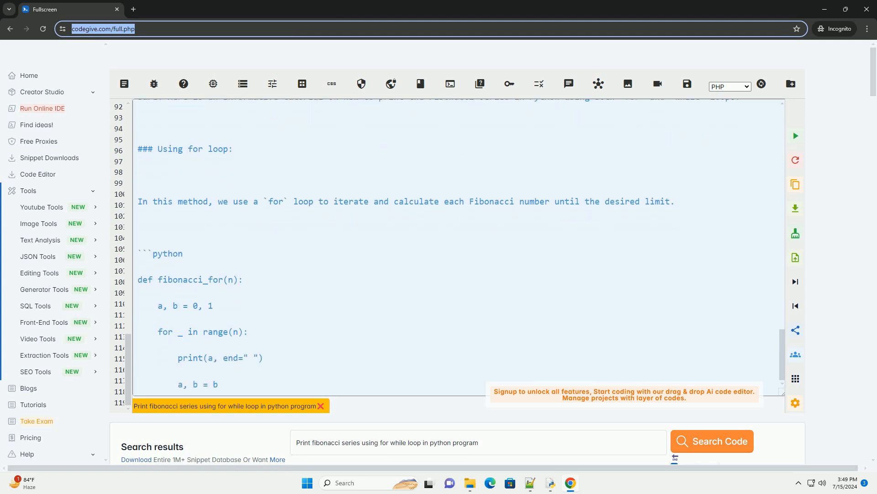
scroll("down", 3)
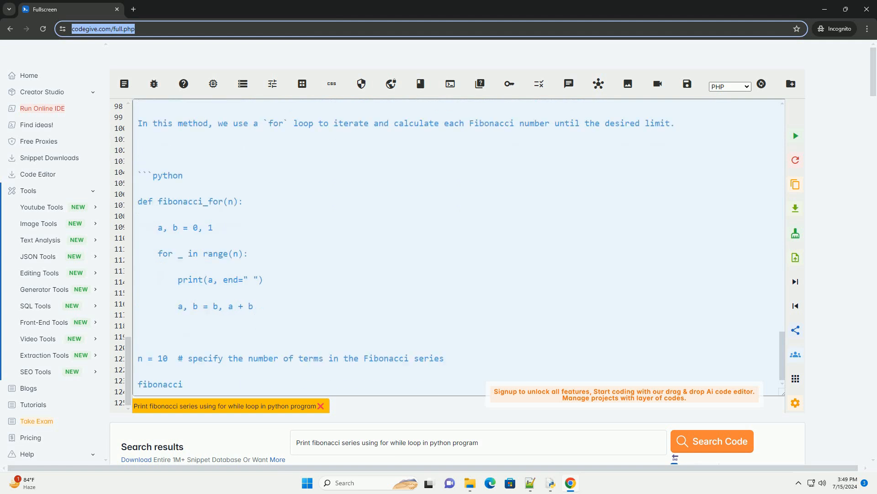
scroll("down", 3)
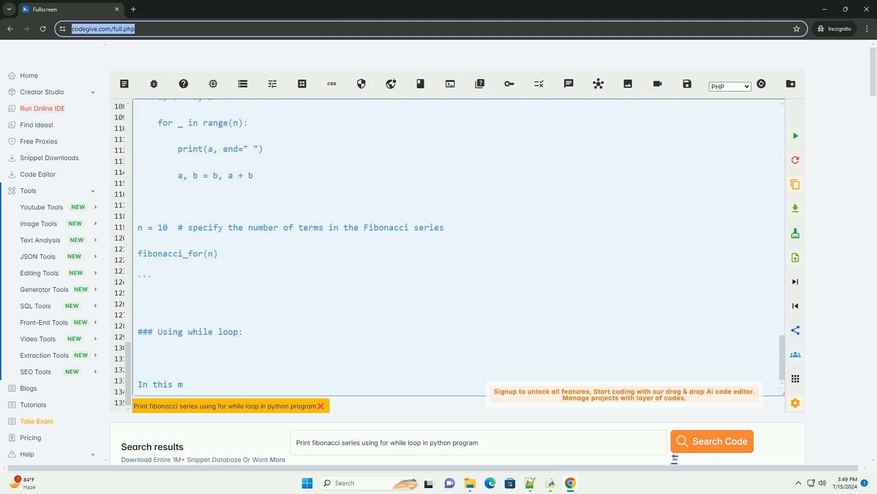
type("ethod, we use a `while`")
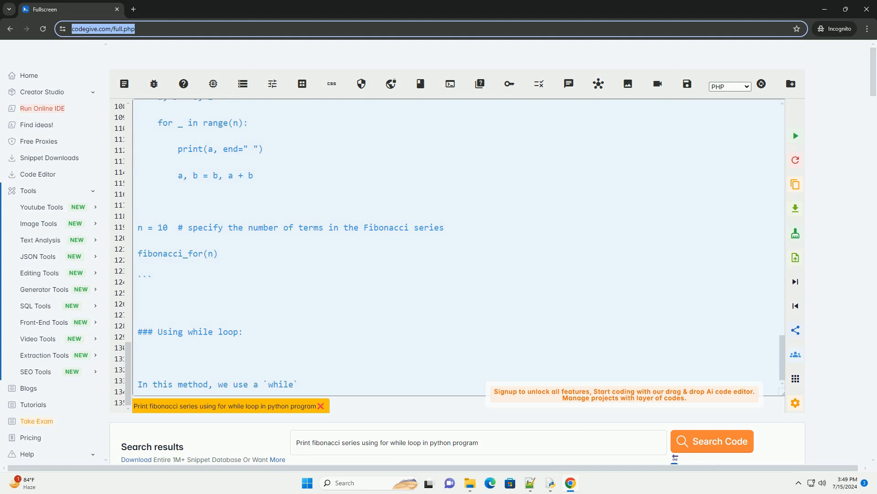